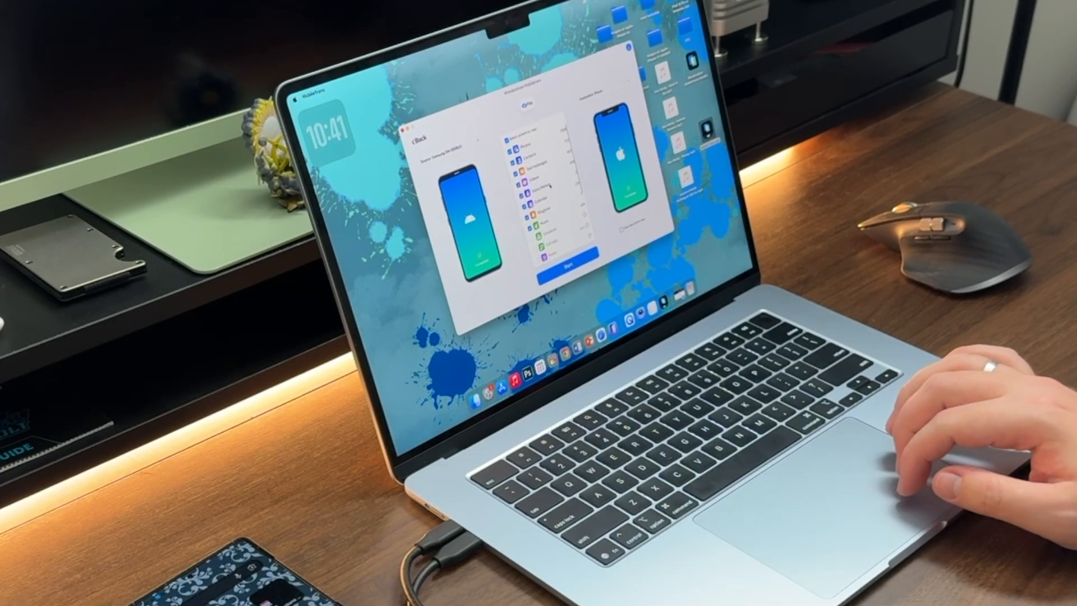
- Start transferring the checked Android data types to the Apple iPhone 16
left_click(560, 276)
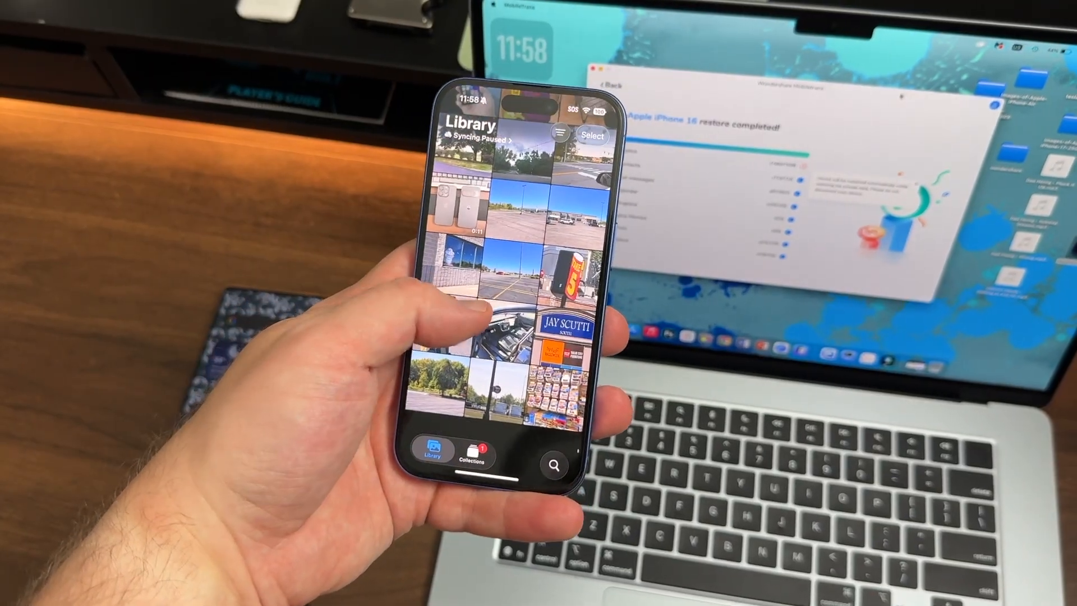
- View a transferred Android photo full-screen from the iPhone's Photos library grid
left_click(529, 268)
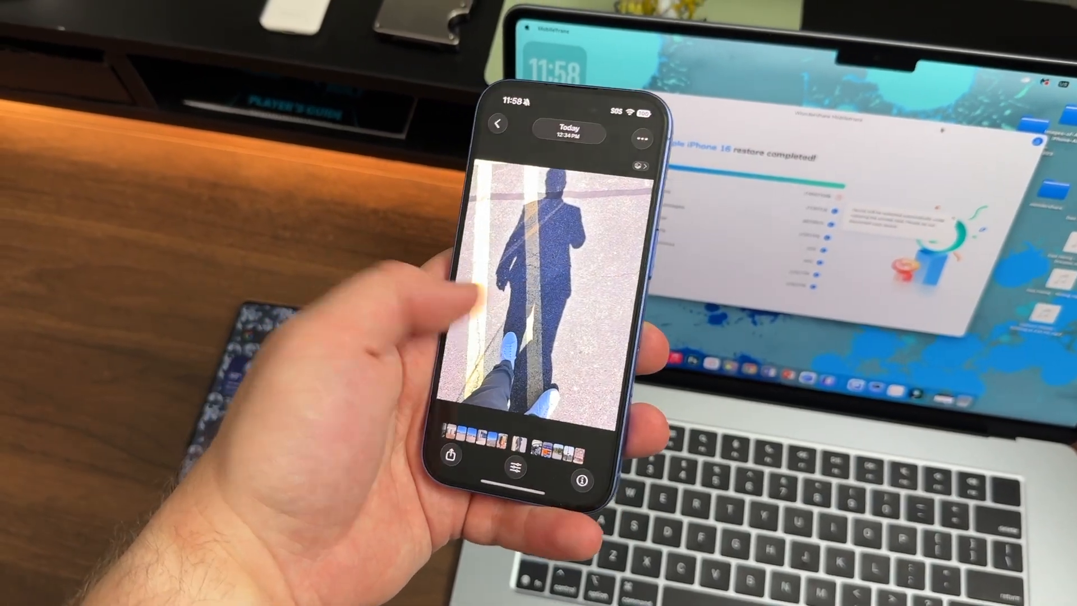